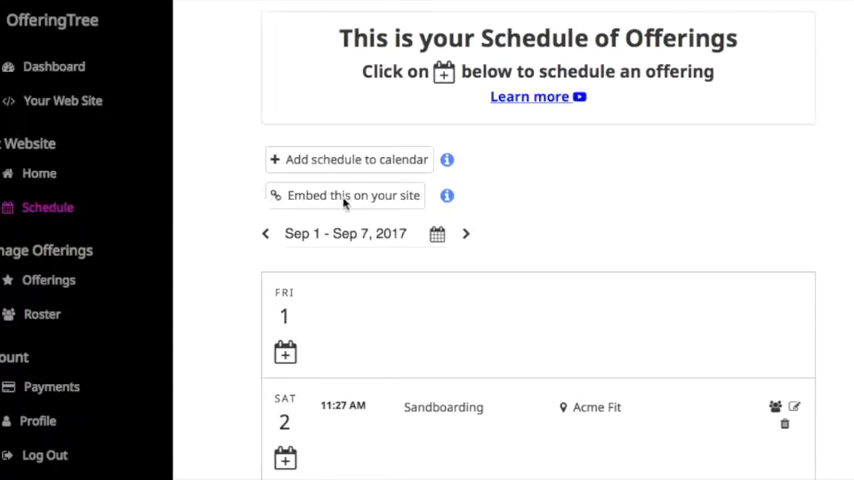
{"action": "mouse_move", "coordinate": [304, 210]}
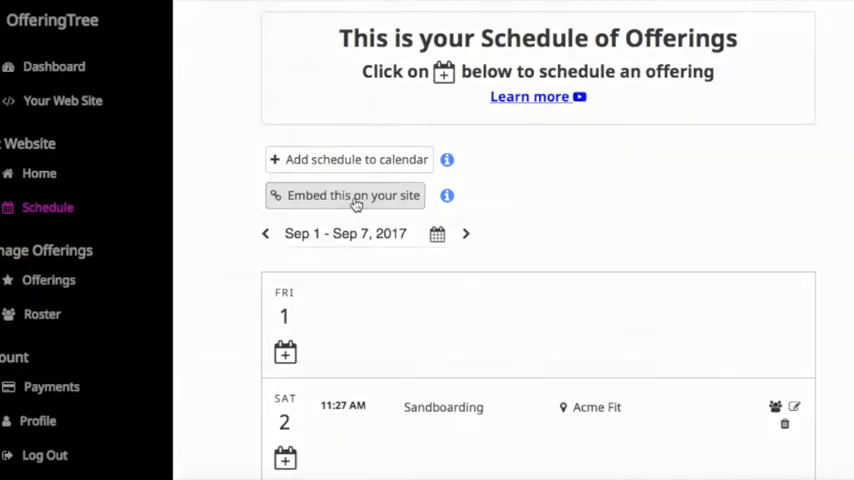
Step: Grab the OfferingTree schedule embed code for the website page
{"action": "left_click", "coordinate": [344, 196]}
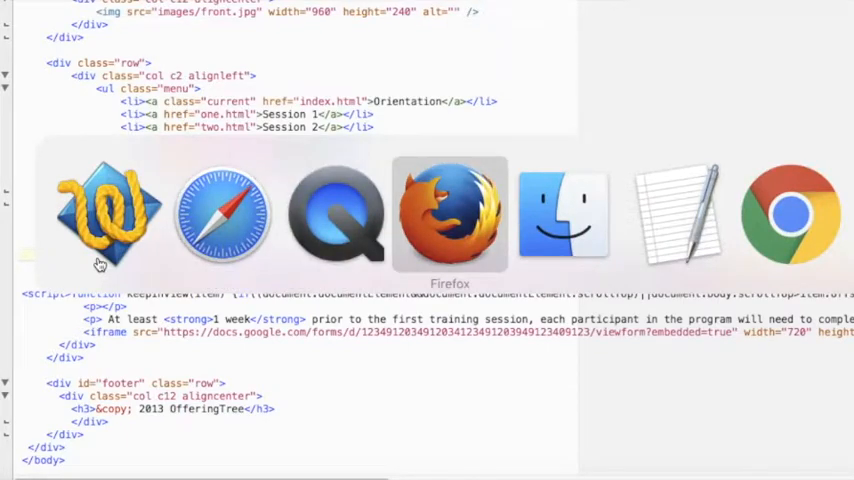
Step: Reload the site and scroll the embedded Acme Fit schedule listing Hockey, Sandboarding and Football
{"action": "left_click", "coordinate": [448, 212]}
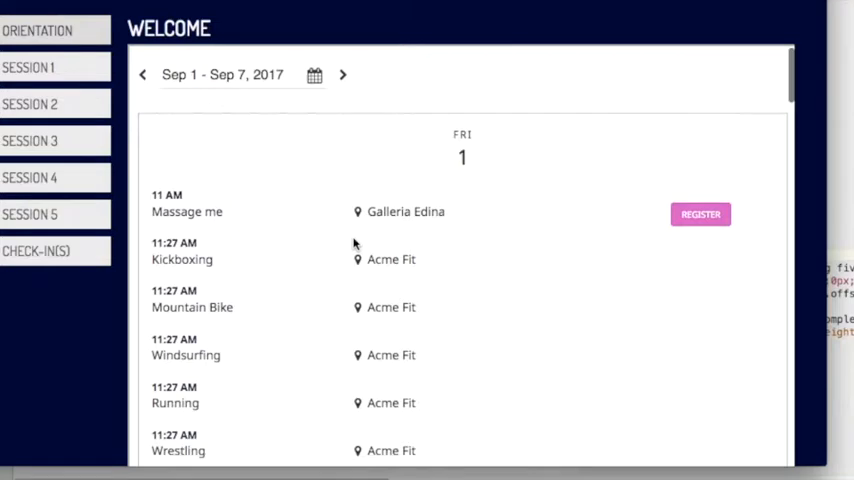
{"action": "scroll", "scroll_direction": "down", "scroll_amount": 3}
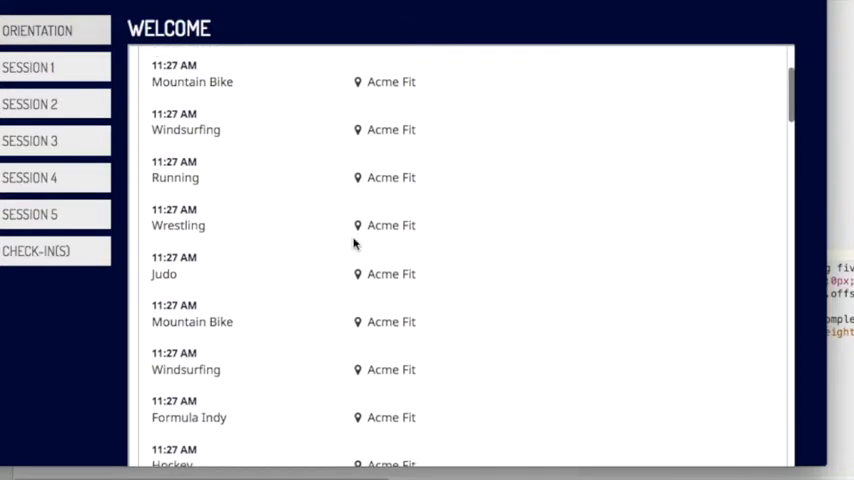
{"action": "scroll", "scroll_direction": "down", "scroll_amount": 3}
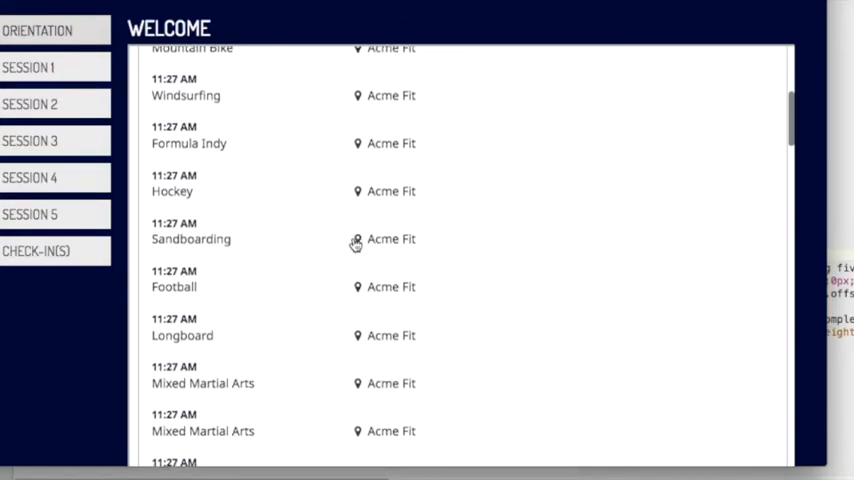